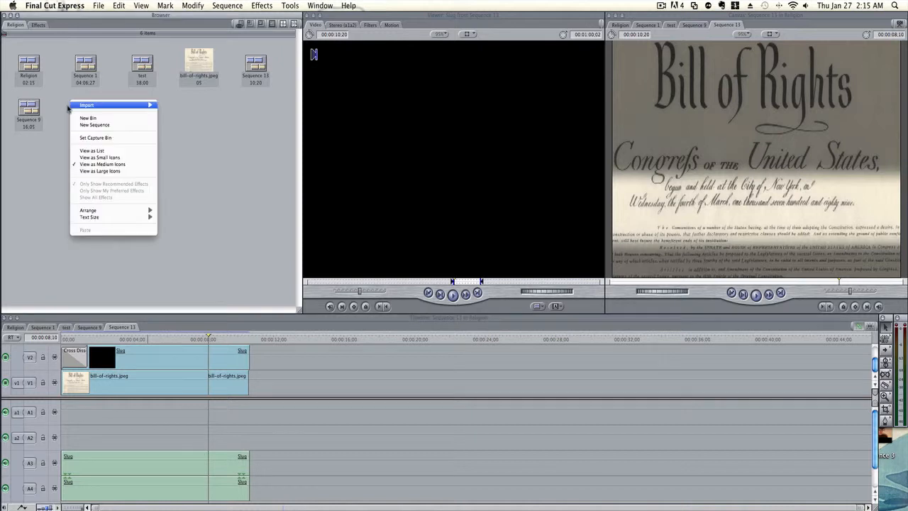
mouse_move(93, 125)
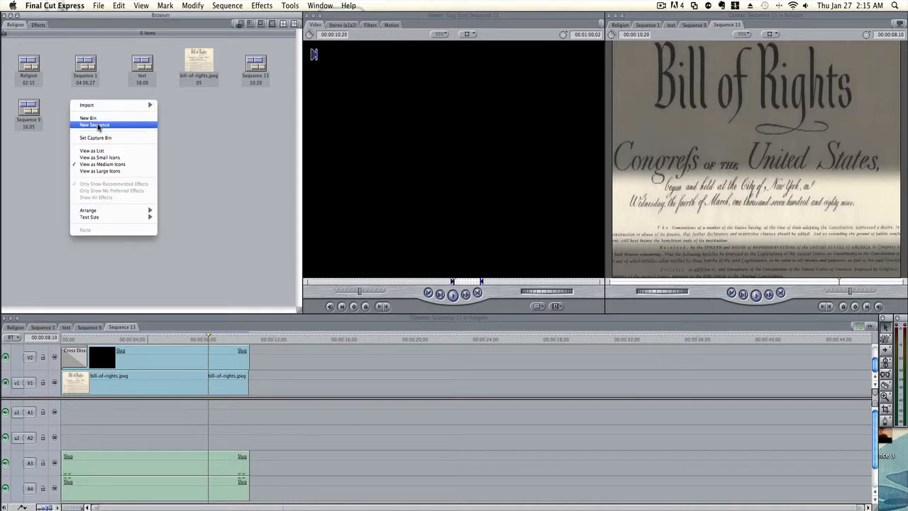
- Create a new sequence and place bill-of-rights.jpeg onto its timeline
click(93, 125)
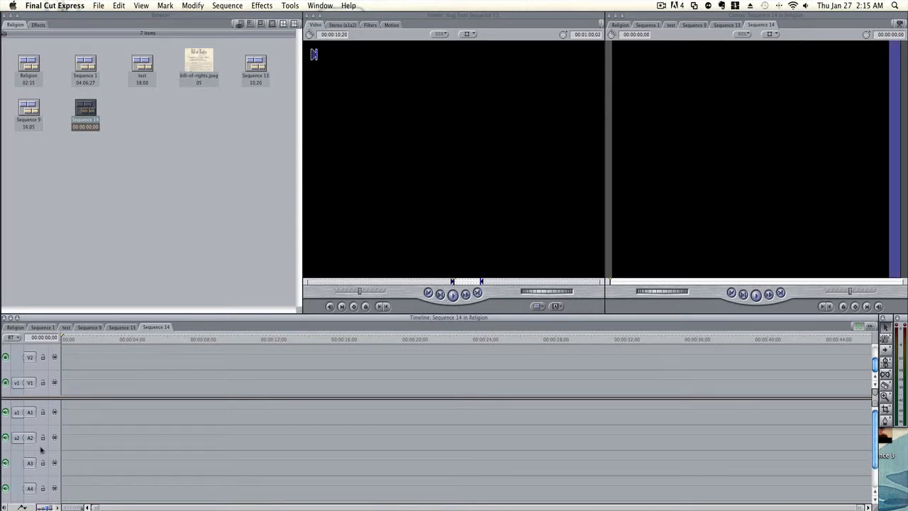
mouse_move(201, 68)
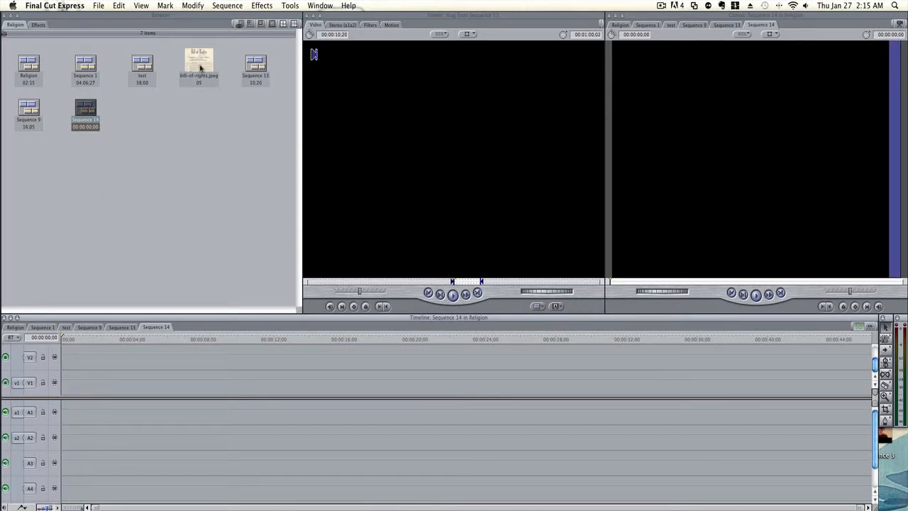
drag(199, 64, 68, 383)
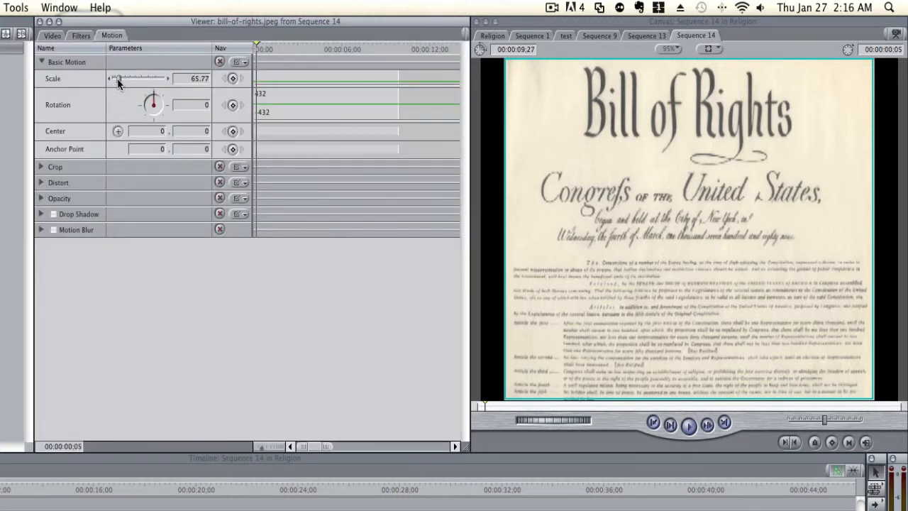
- Scale the Bill of Rights image to 81 and recenter it to about 1.18, 56.77
drag(119, 78, 131, 78)
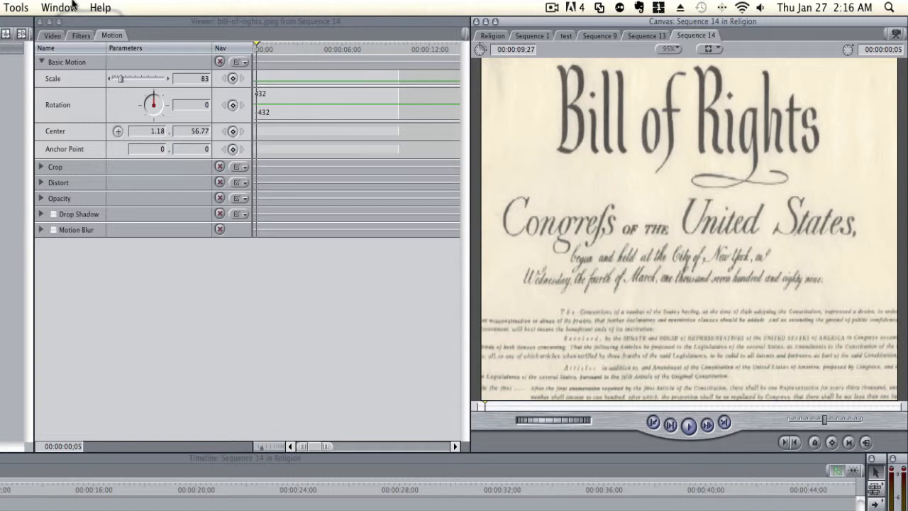
click(51, 35)
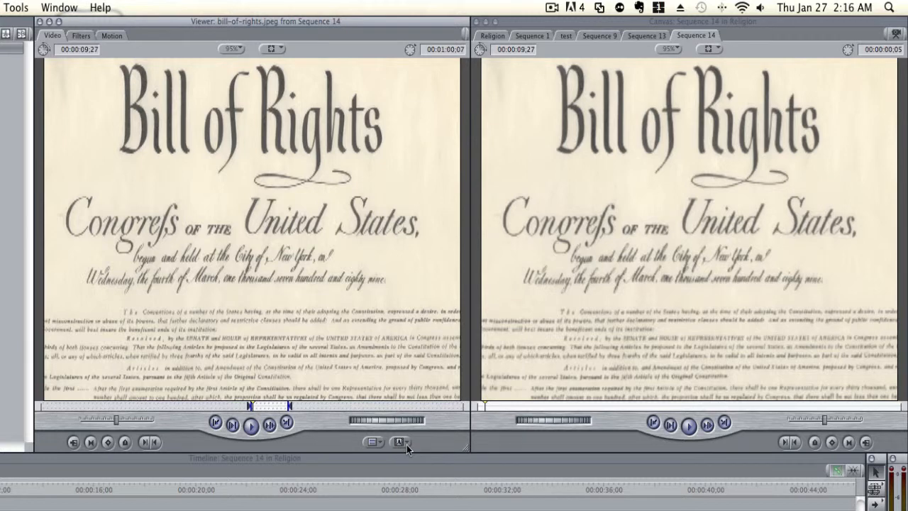
- Add a Slug generator clip on V2 above the Bill of Rights image
click(399, 443)
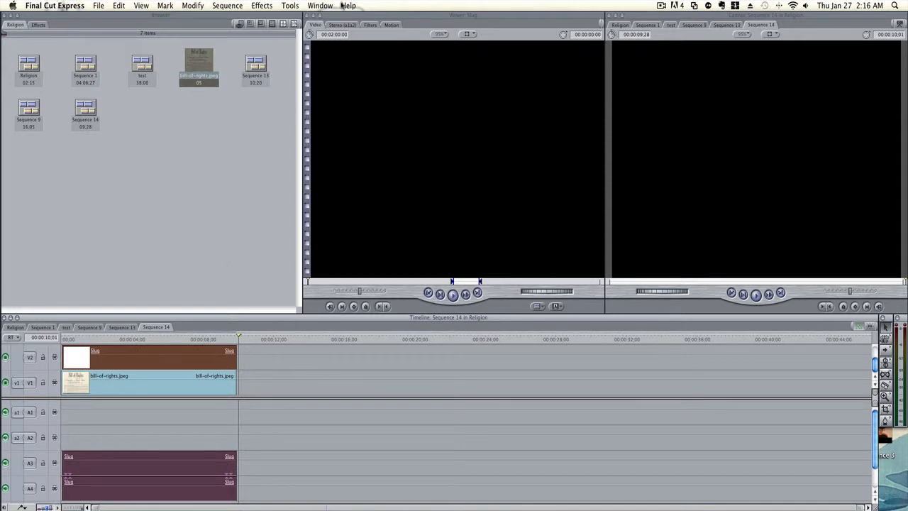
click(349, 6)
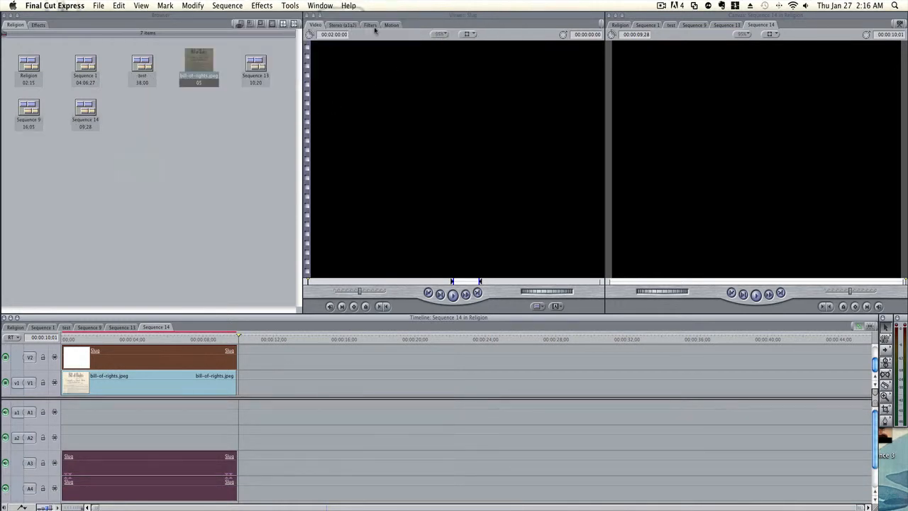
- Apply Mask Shape and Mask Feather matte filters to the slug clip
click(369, 24)
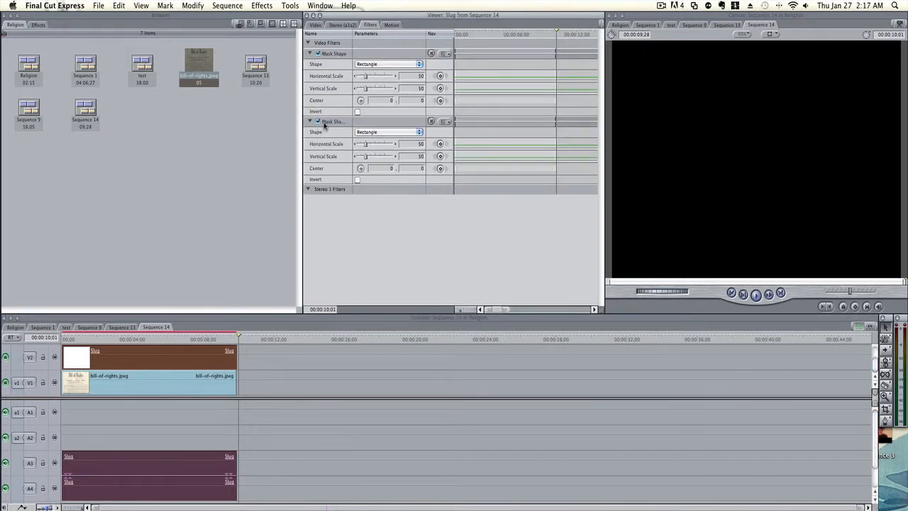
click(350, 6)
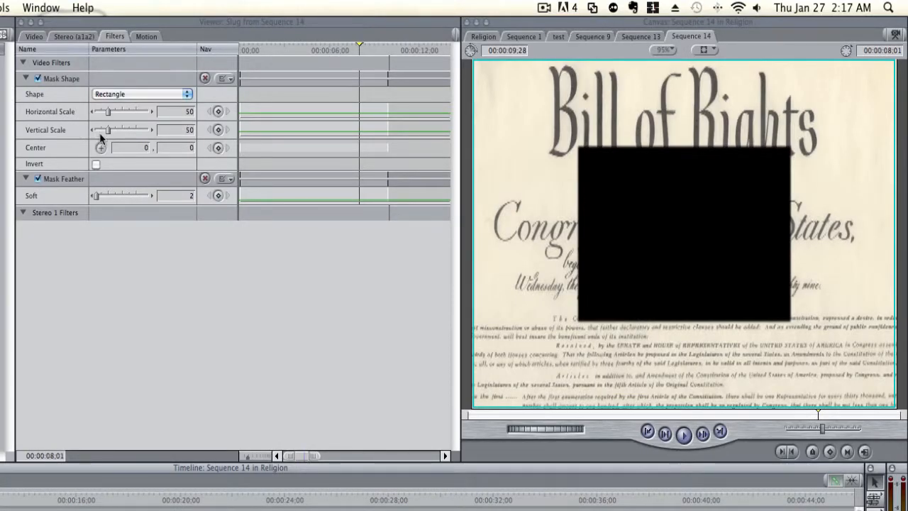
- Invert the mask and set Horizontal Scale 200, Vertical Scale 26 for a thin band
click(97, 165)
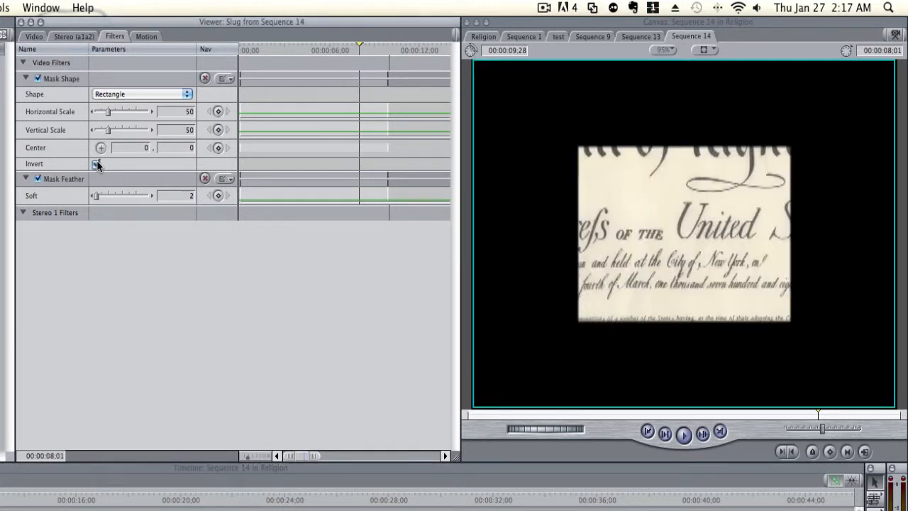
click(96, 164)
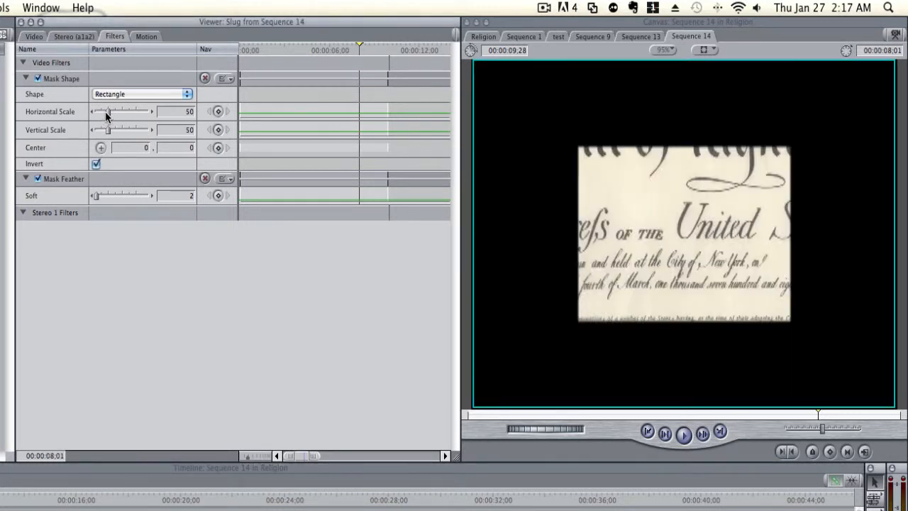
drag(107, 111, 150, 111)
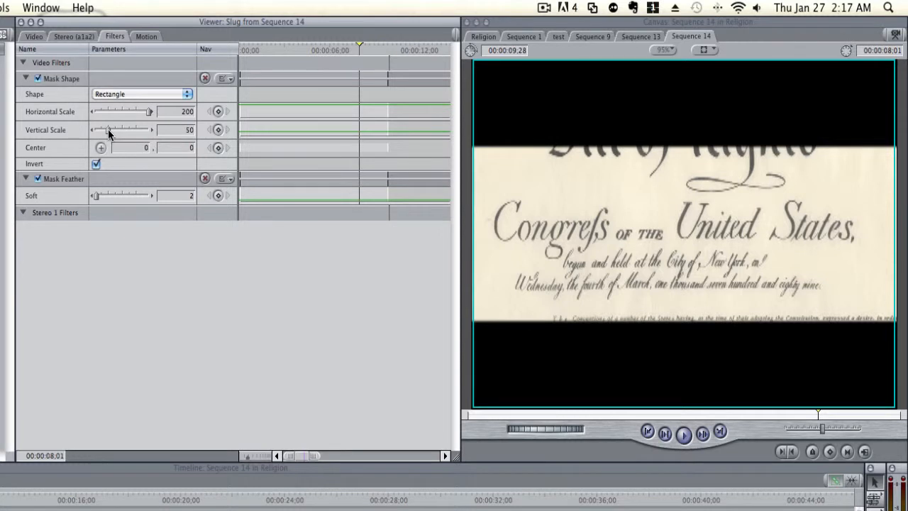
drag(111, 131, 102, 131)
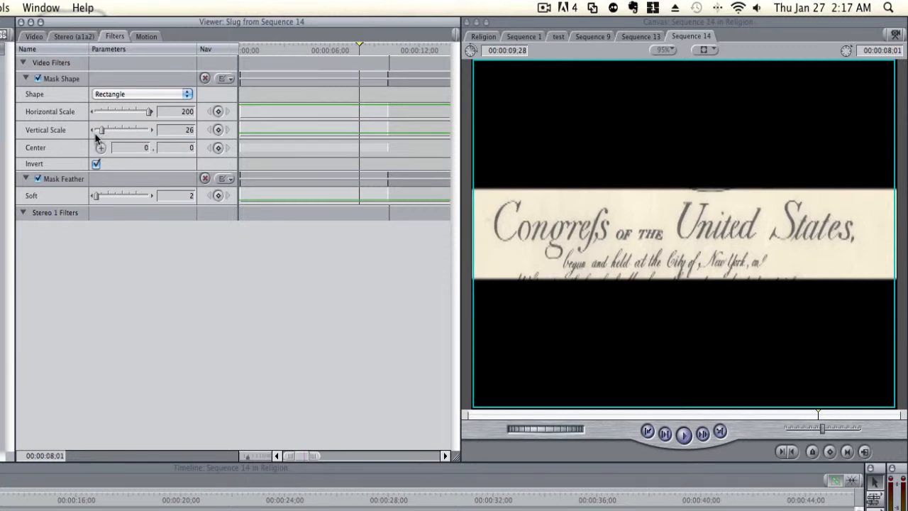
click(146, 37)
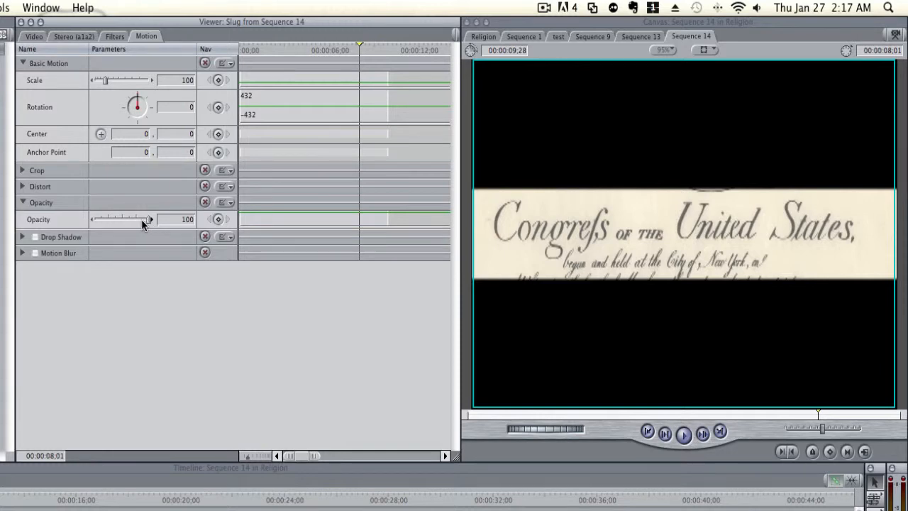
- Lower the slug's opacity to 45 so the document shows dimmed around the band
drag(149, 218, 119, 219)
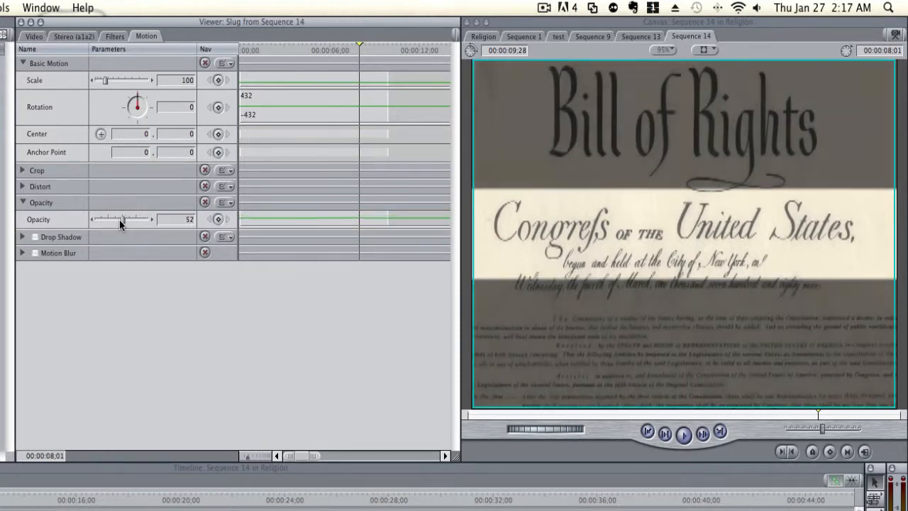
drag(126, 218, 119, 219)
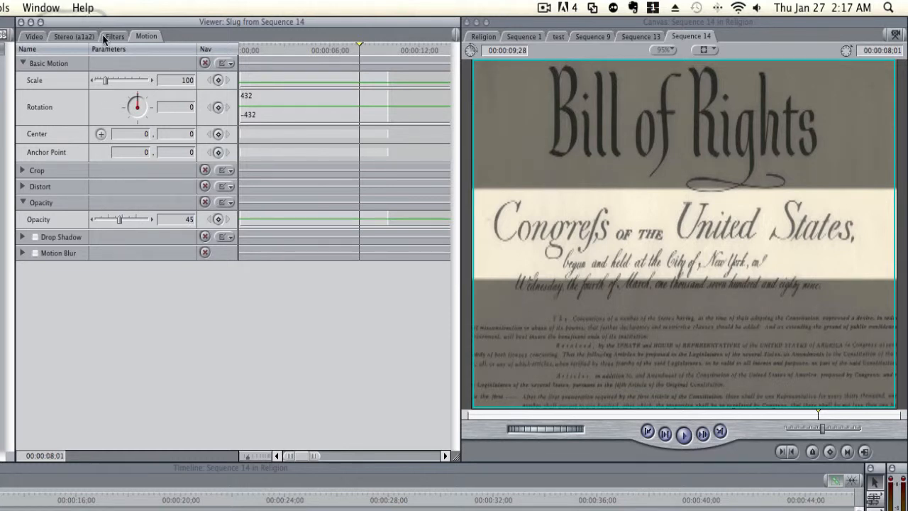
click(114, 37)
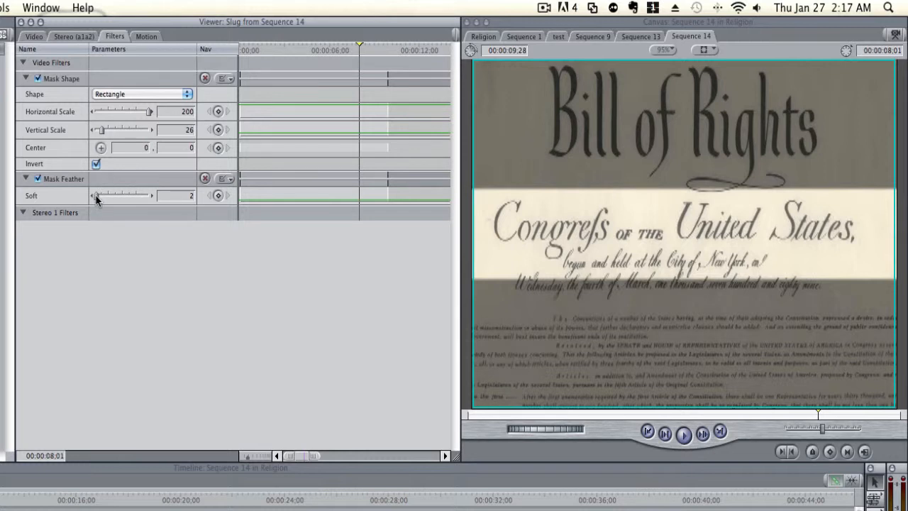
- Raise the Mask Feather Soft value to 23 to soften the band's edges
drag(97, 195, 113, 196)
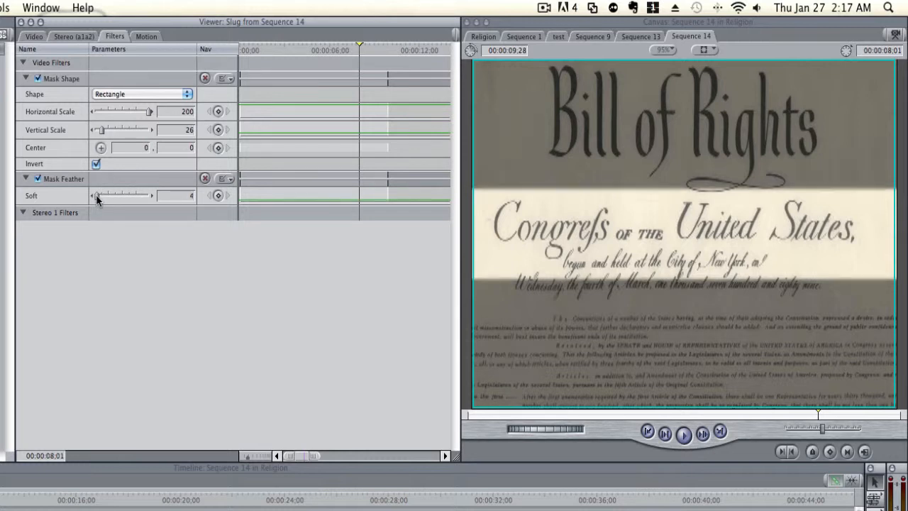
drag(96, 196, 106, 196)
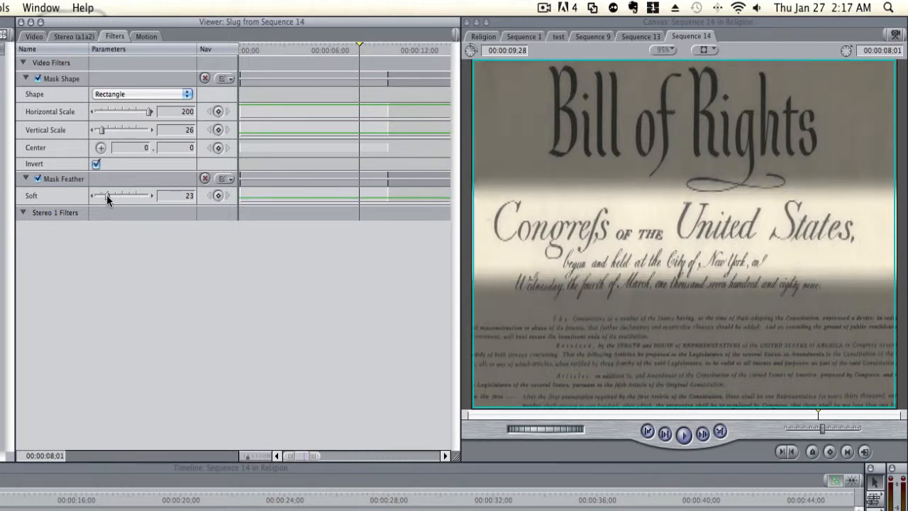
drag(105, 196, 114, 196)
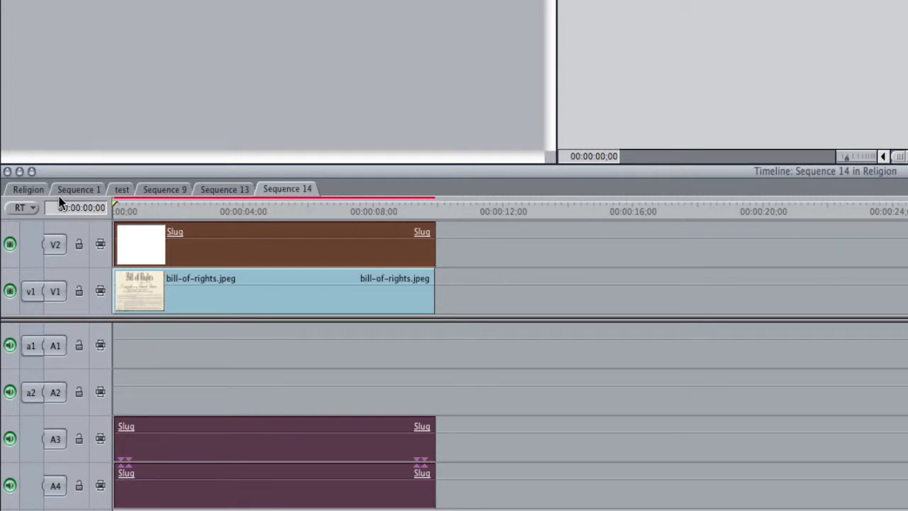
- Add a Cross Dissolve at the slug's start and lengthen it
key(cmd+t)
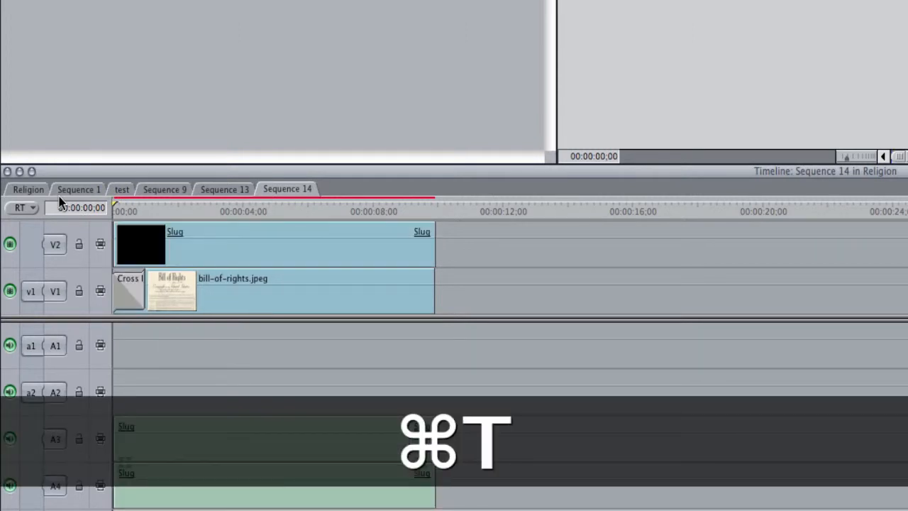
key(cmd+t)
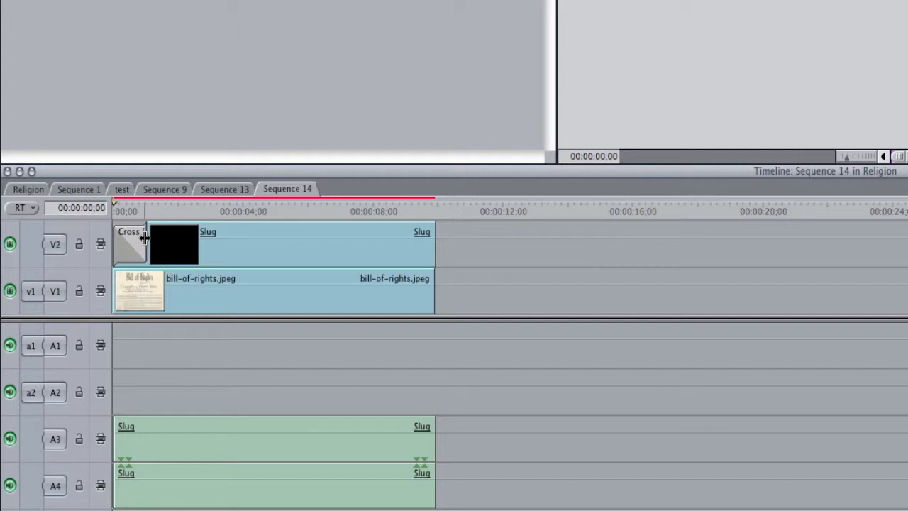
drag(145, 241, 167, 241)
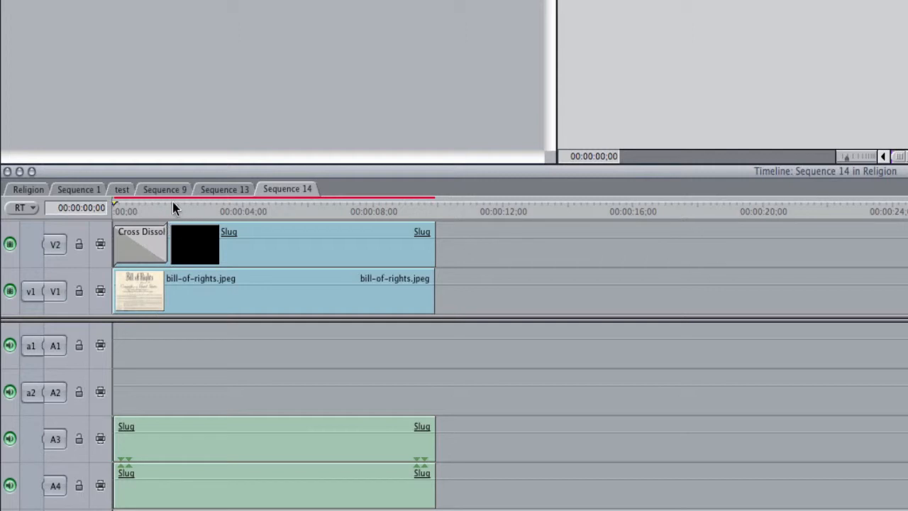
mouse_move(173, 207)
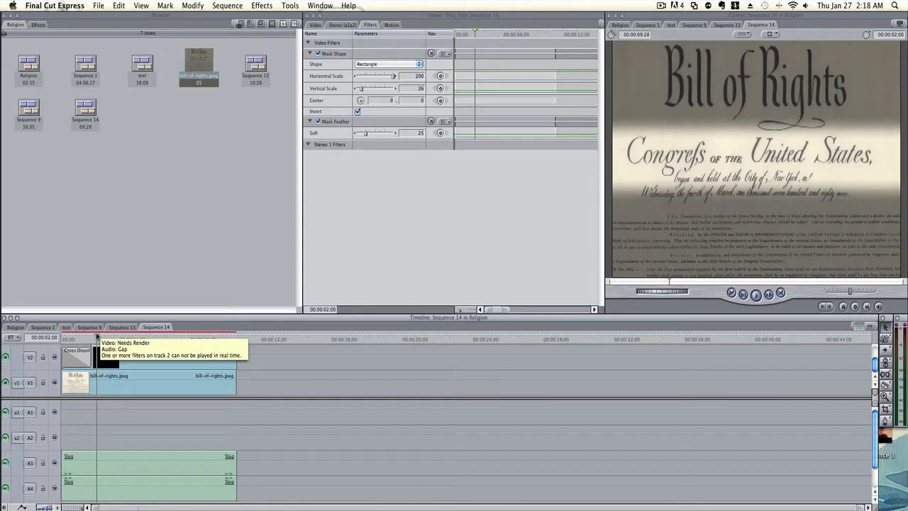
mouse_move(335, 116)
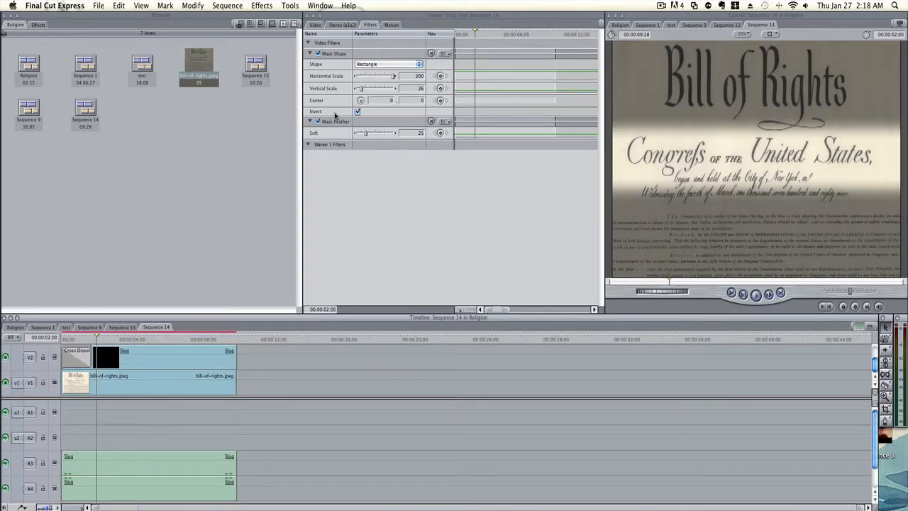
mouse_move(346, 99)
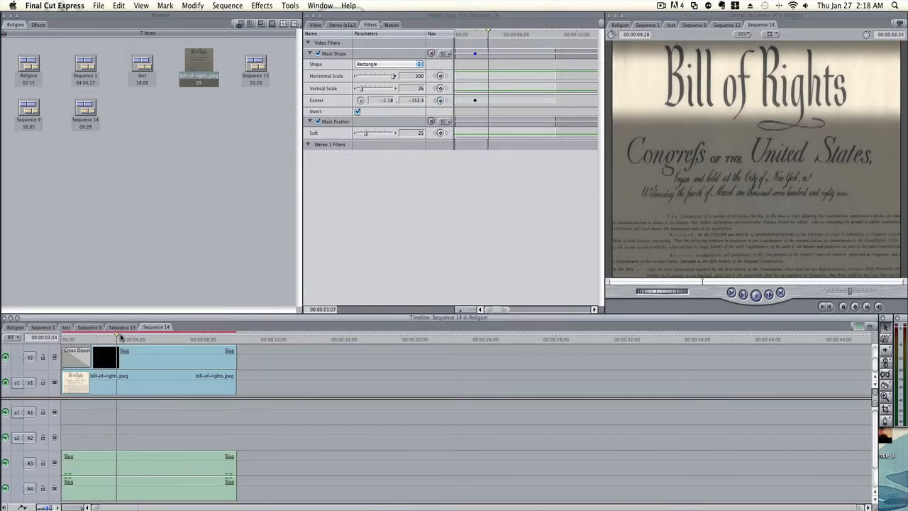
- Keyframe the Mask Shape center to slide the band down, then render with Cmd+R
click(210, 335)
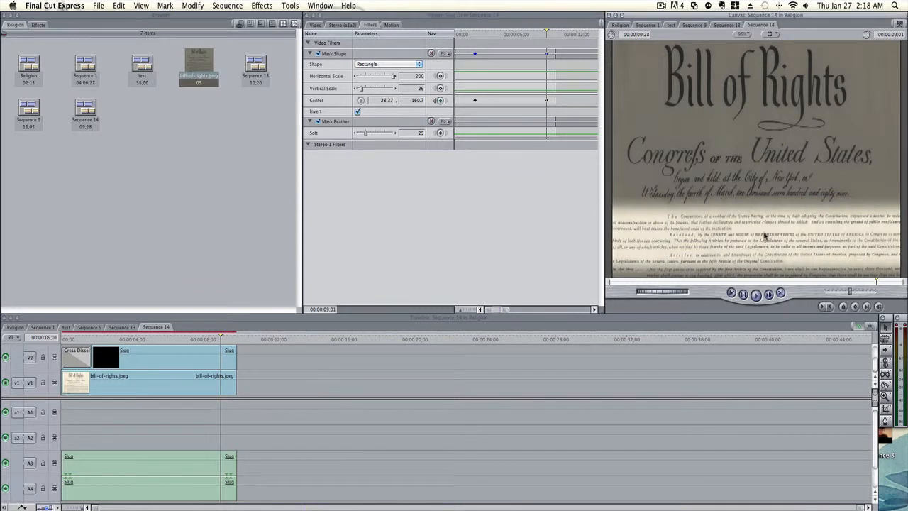
mouse_move(518, 314)
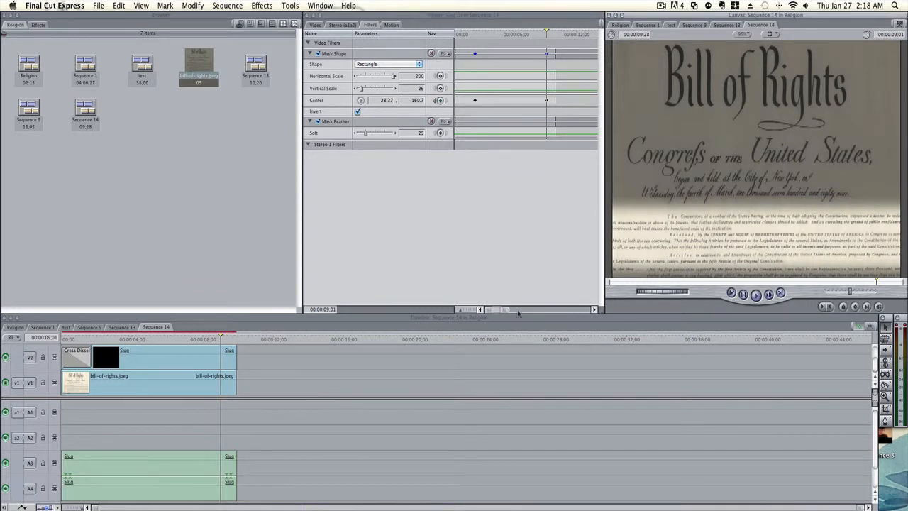
key(cmd+r)
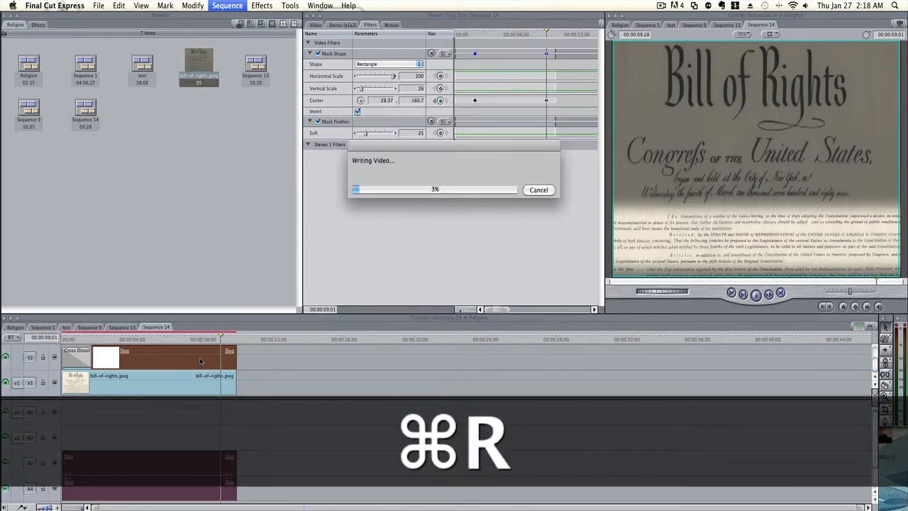